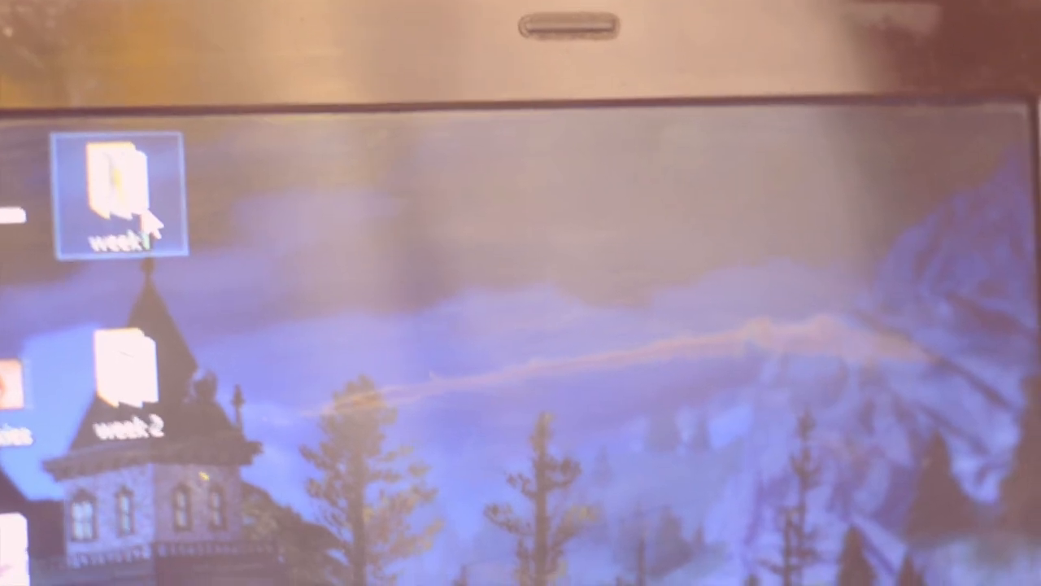
Open the 'week' folder at the top-left of the desktop
double_click(119, 195)
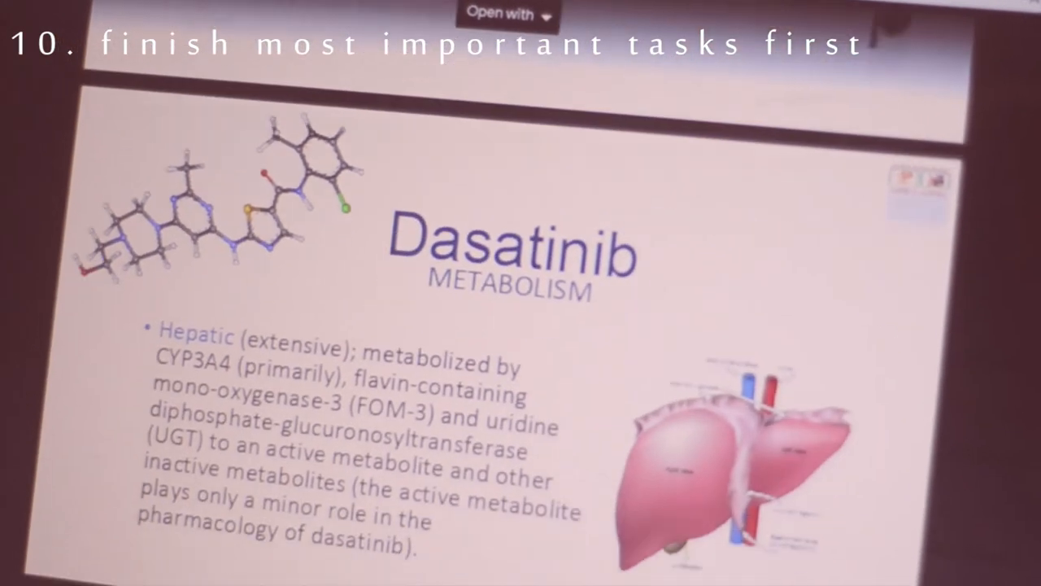
Scroll the deck preview past the Elimination and UV Spectrophotometry slides to UHPLC
scroll("down", 3)
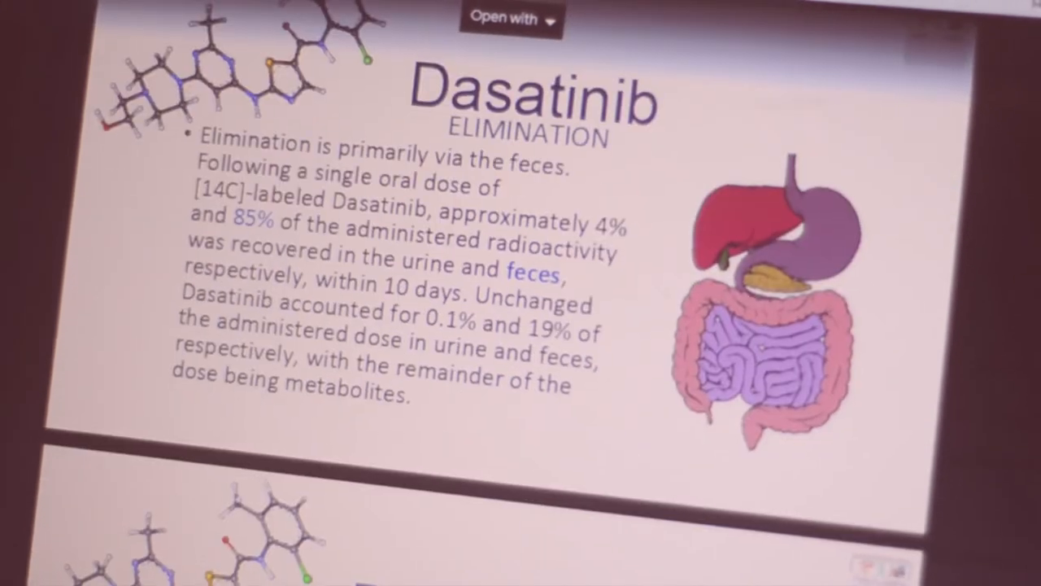
scroll("down", 3)
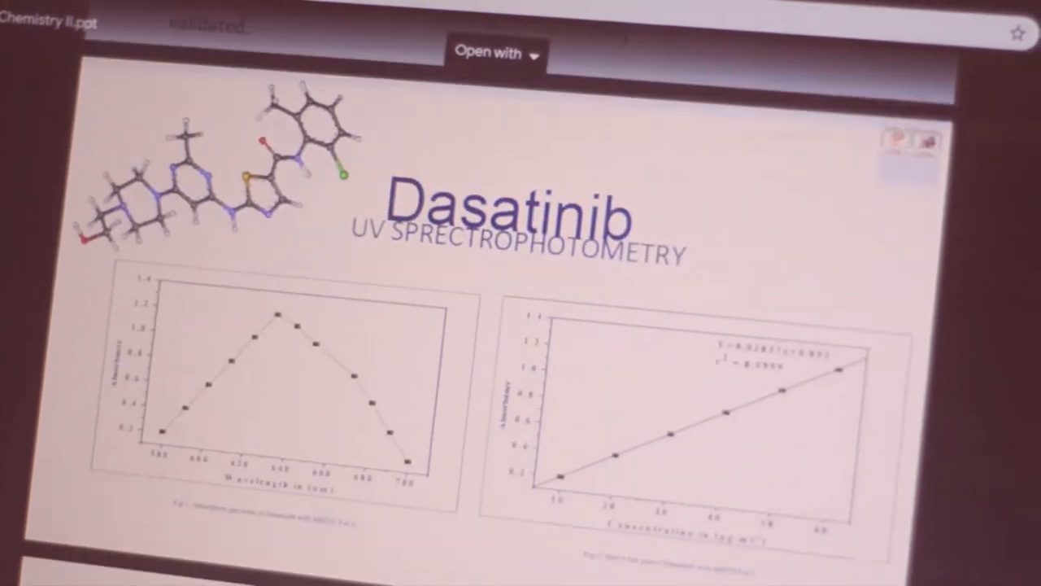
scroll("down", 3)
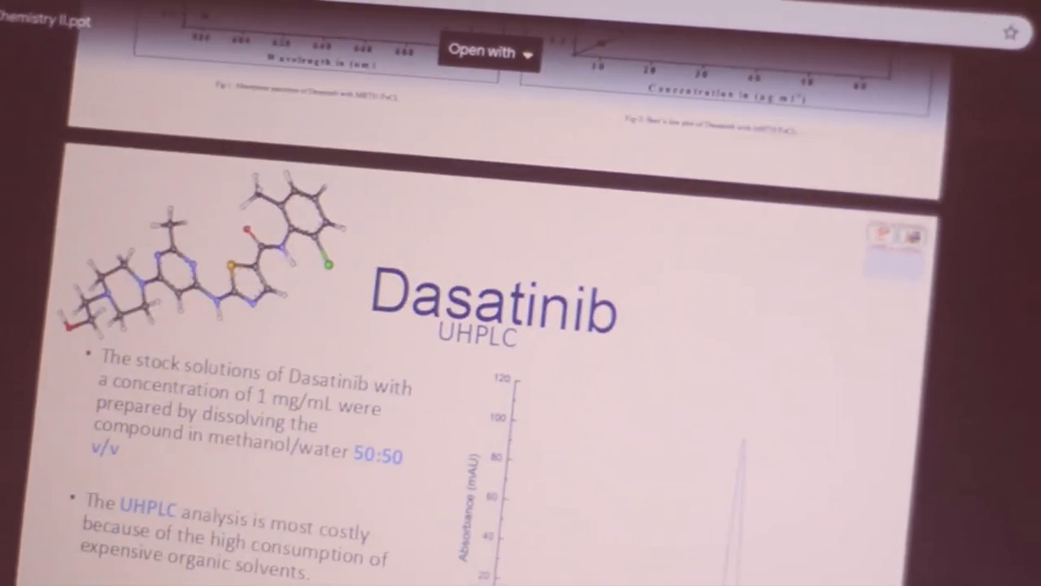